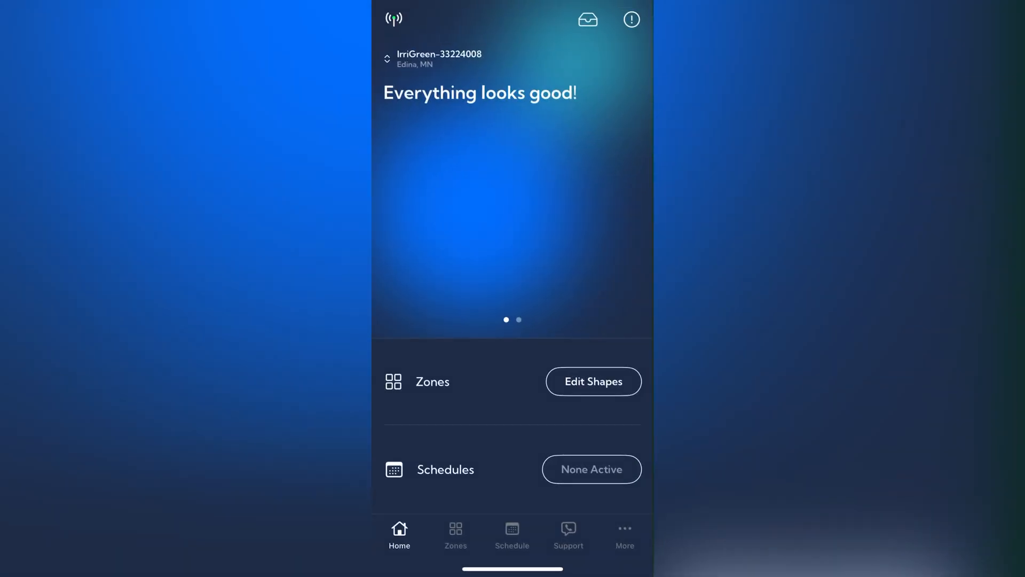
# Show the More Options list for controller #33224008.
pyautogui.click(624, 534)
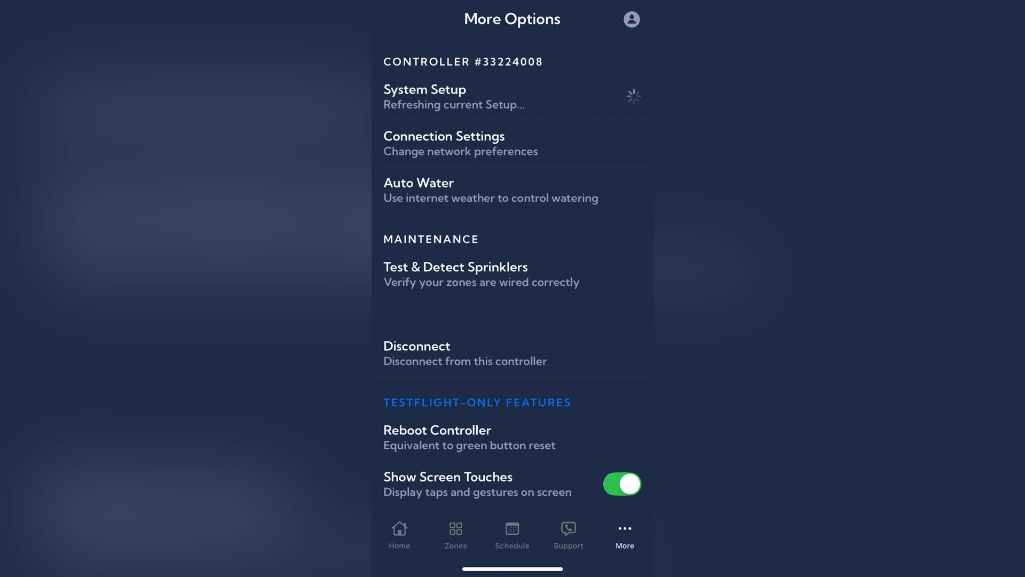
# In System Setup, assign terminal S1 to Rain / Soil Sensor, leaving M and S2 at None.
pyautogui.click(424, 89)
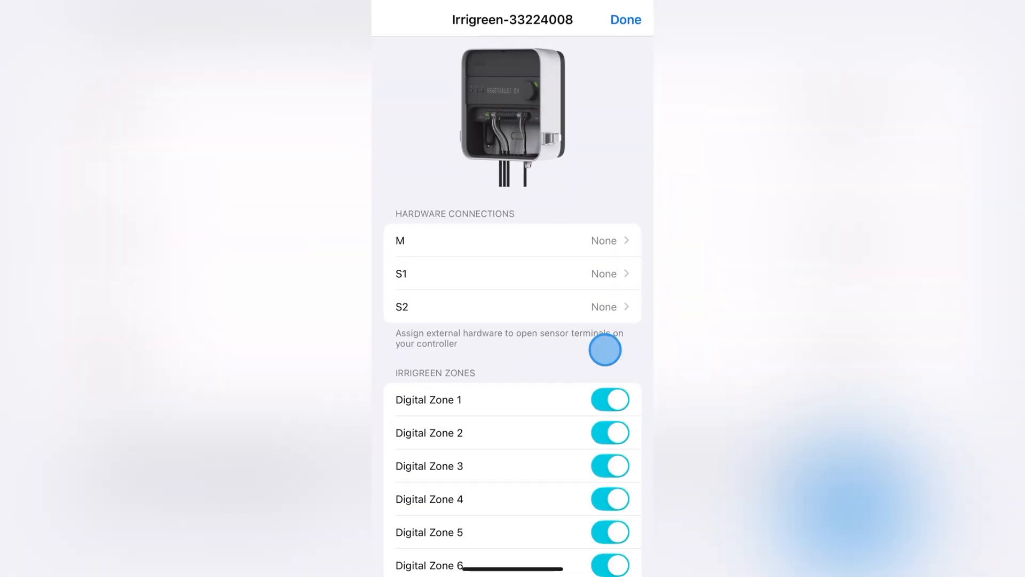
pyautogui.click(512, 240)
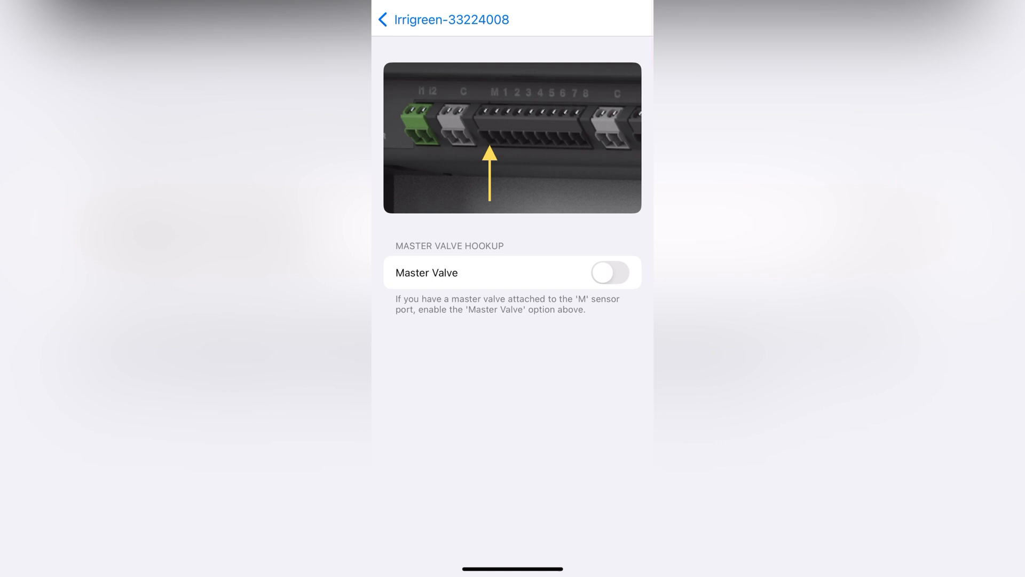
pyautogui.scroll(3)
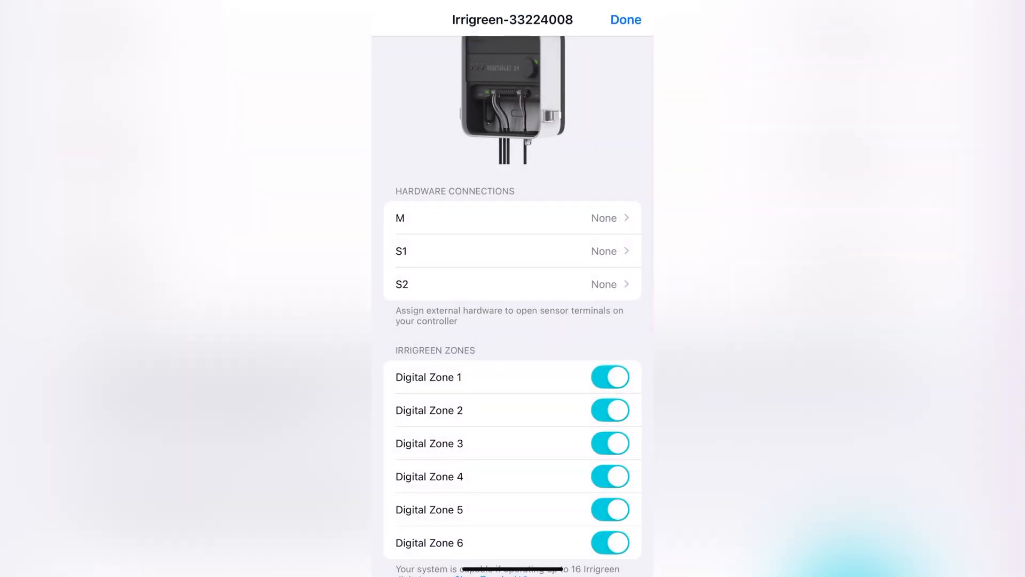
pyautogui.click(517, 250)
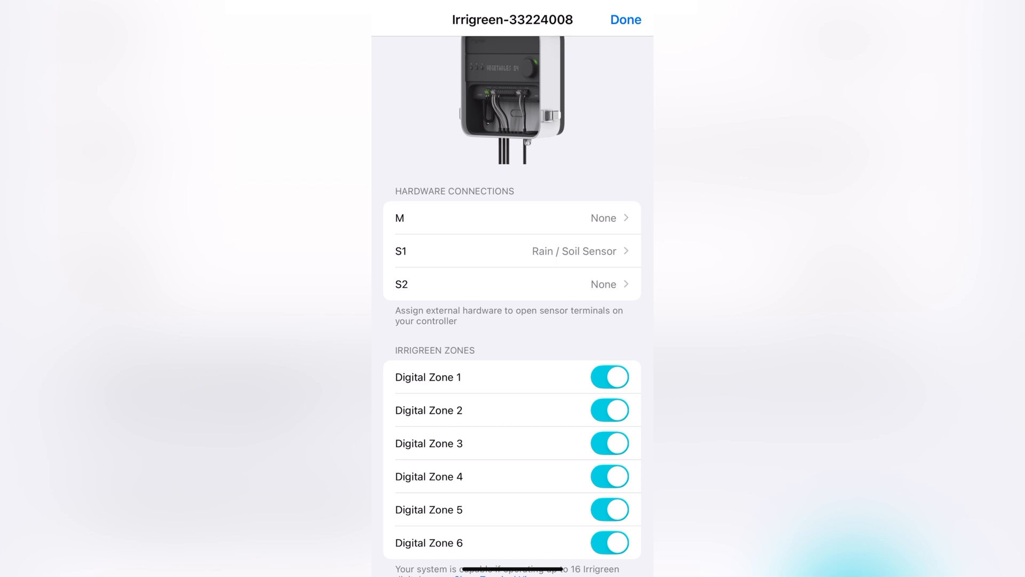
pyautogui.scroll(-3)
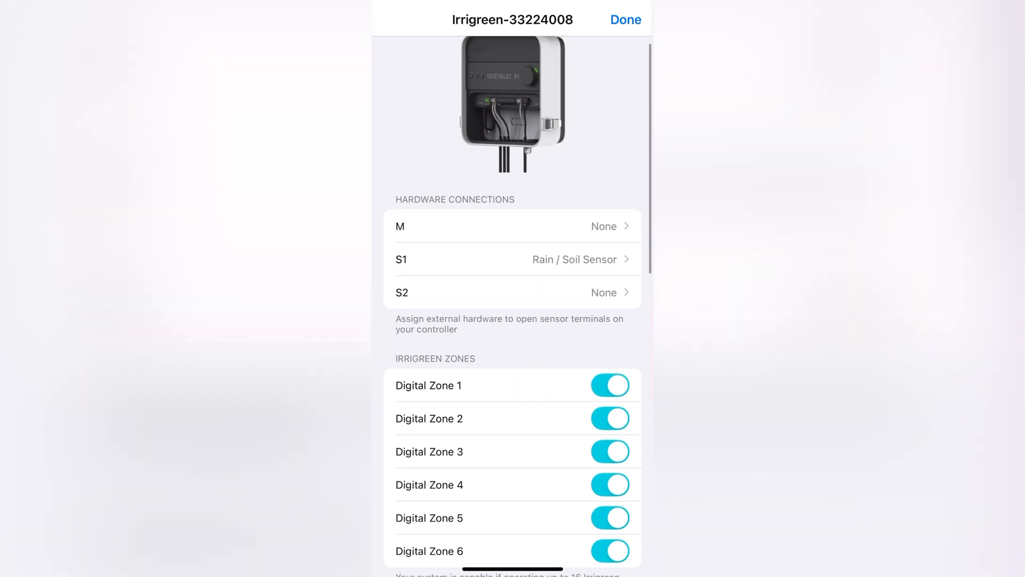
# Assign S2 to Flow Meter and enable the master valve on terminal M.
pyautogui.click(511, 293)
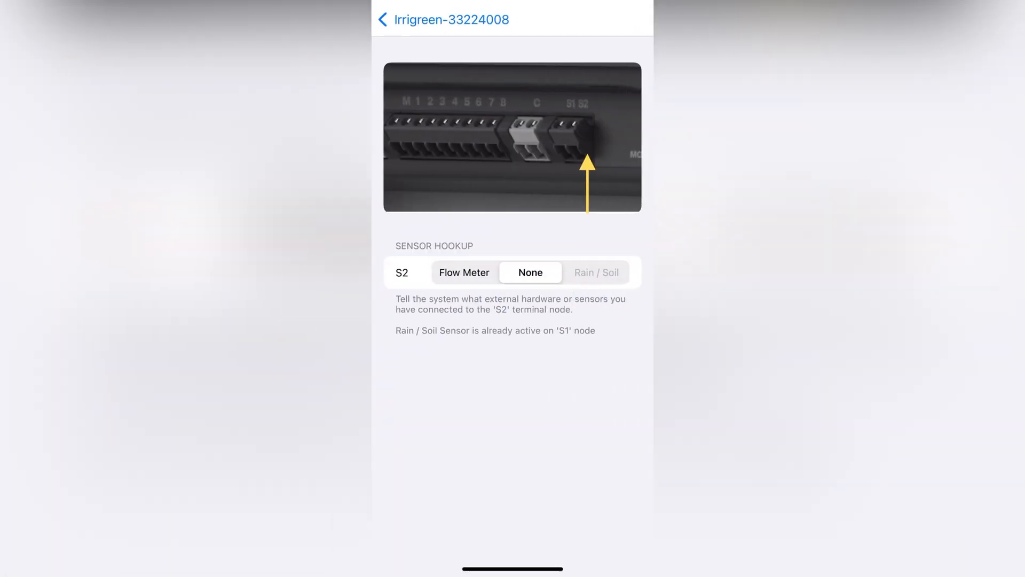
pyautogui.click(464, 272)
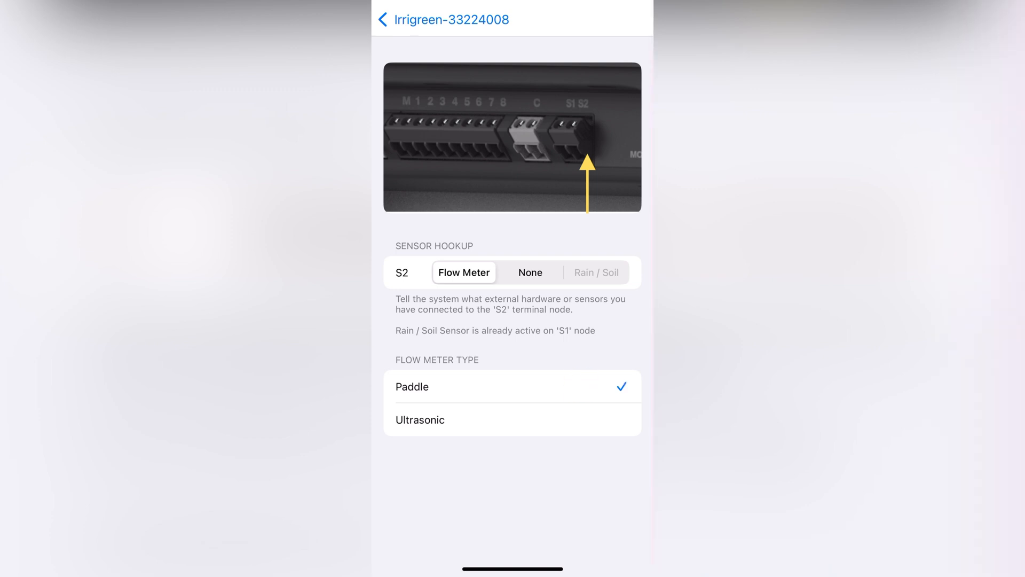
pyautogui.click(384, 19)
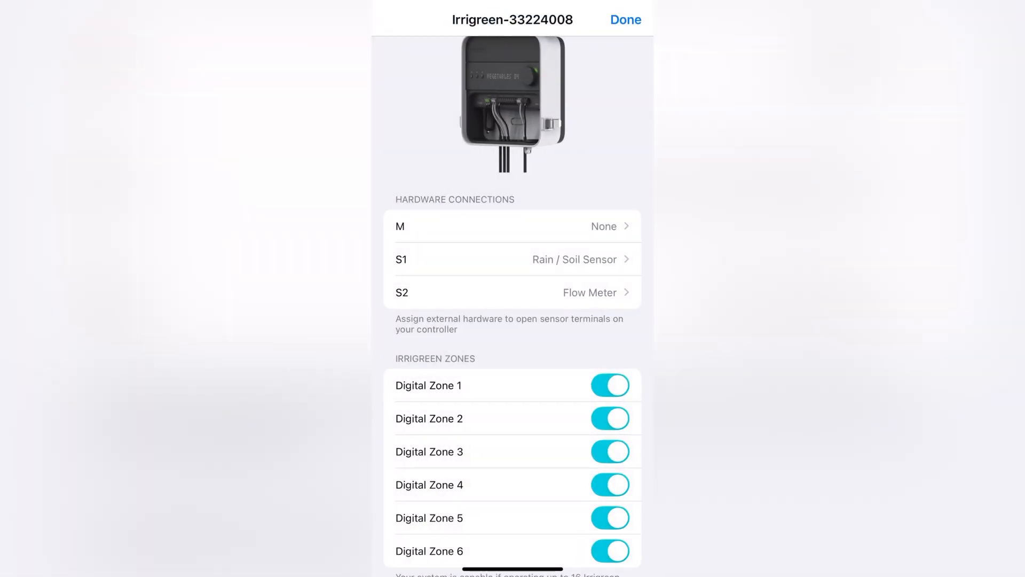
pyautogui.click(511, 225)
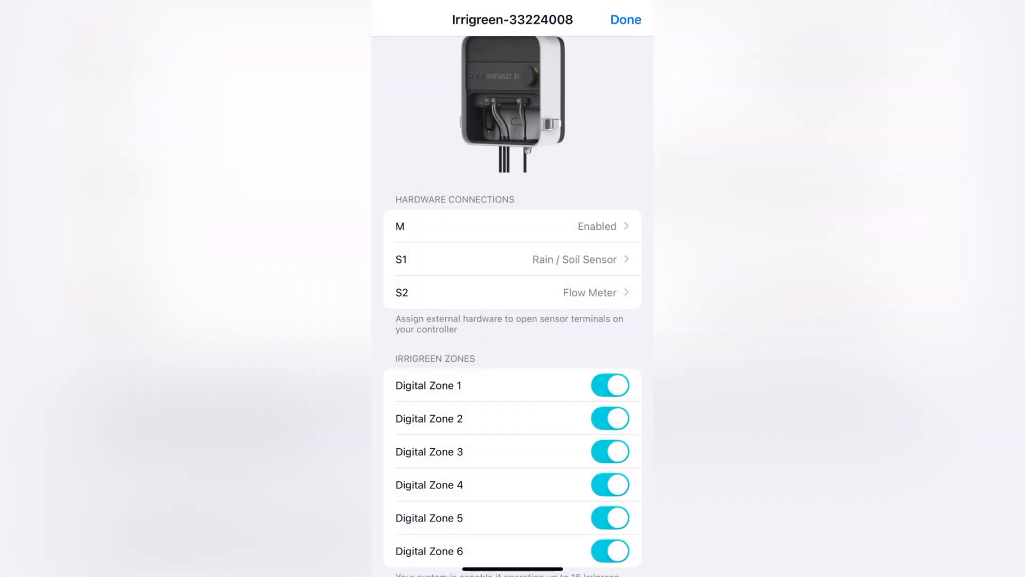
pyautogui.scroll(-3)
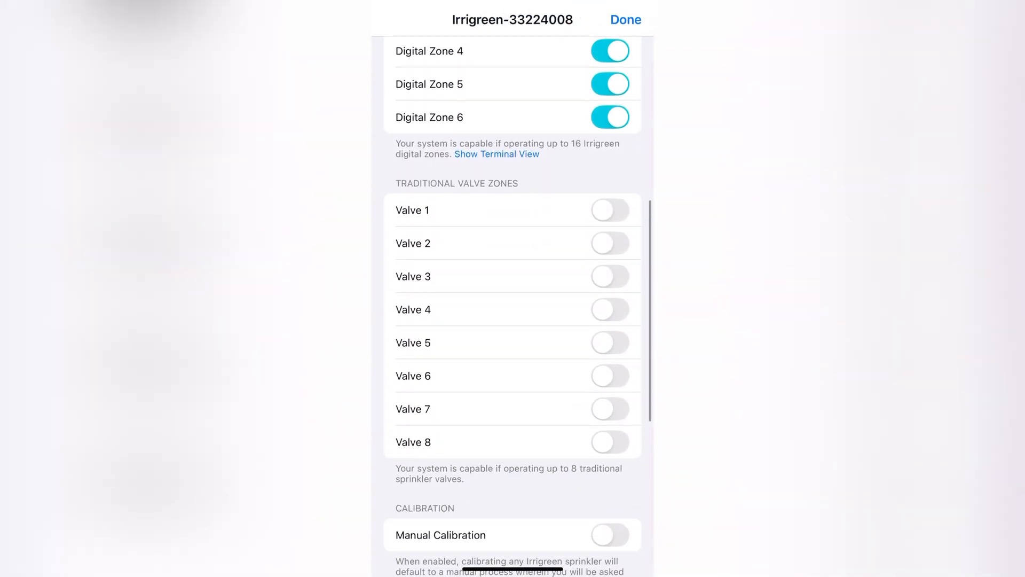
pyautogui.click(609, 310)
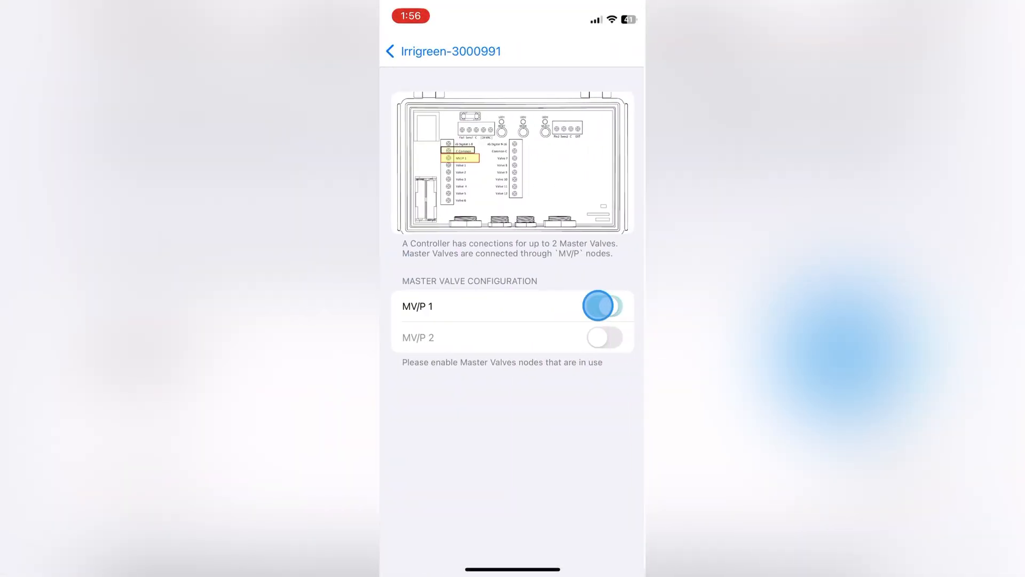
# Switch off the MV/P 1 master valve node so both nodes are off.
pyautogui.click(603, 306)
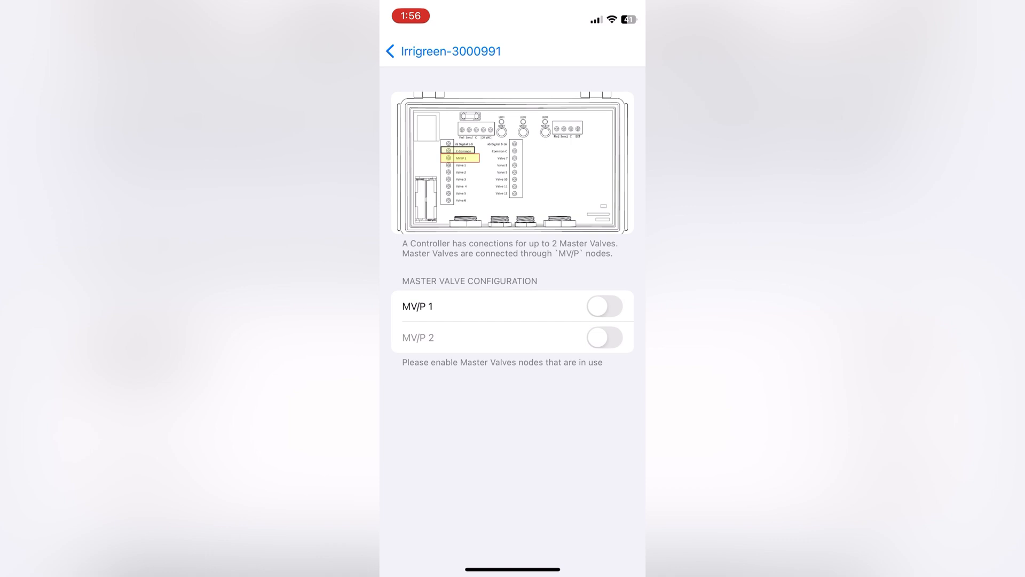